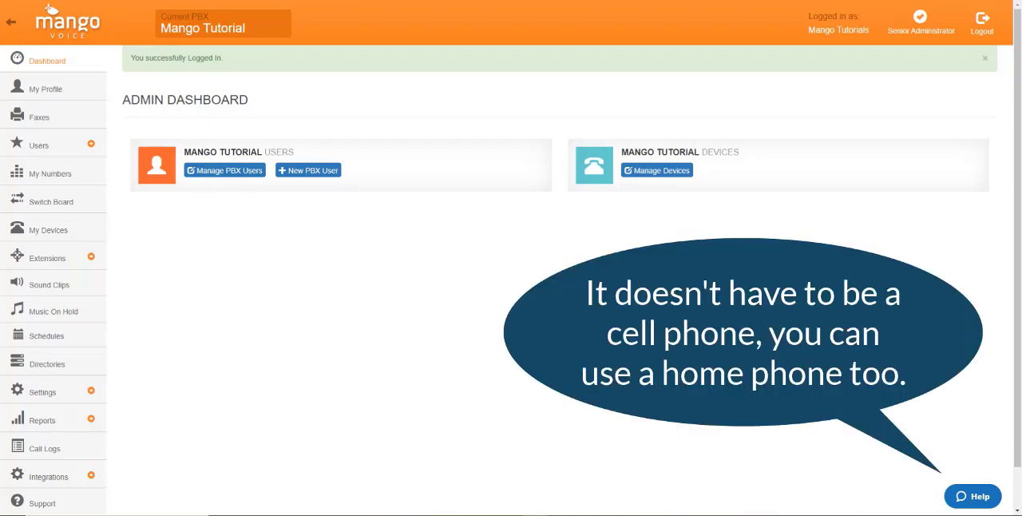
mouse_move(70, 204)
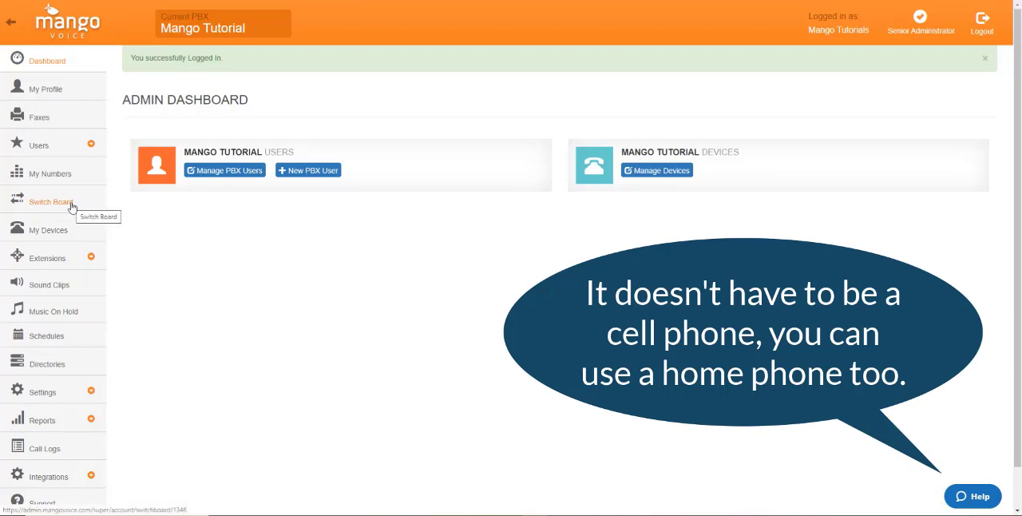
Show the Switch Boards list from the admin dashboard sidebar.
click(51, 201)
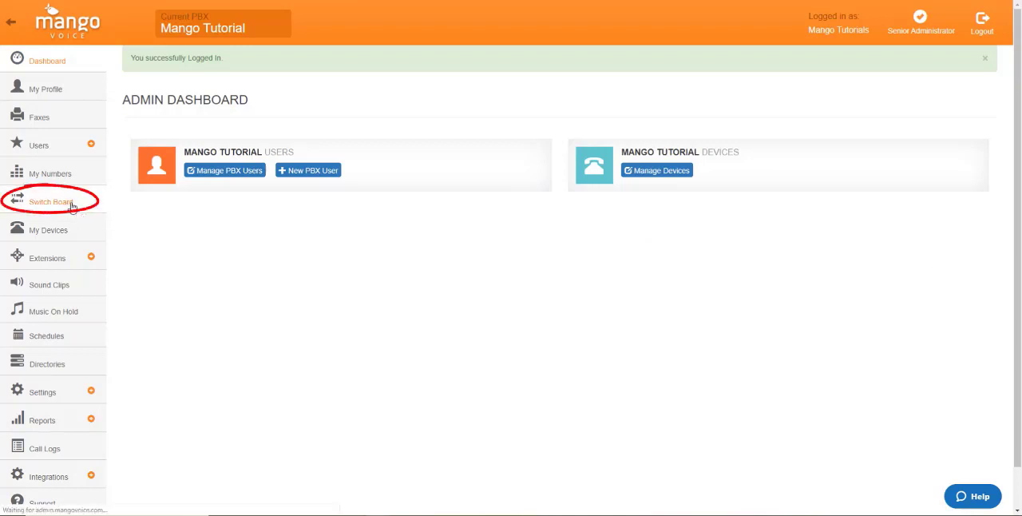
click(51, 202)
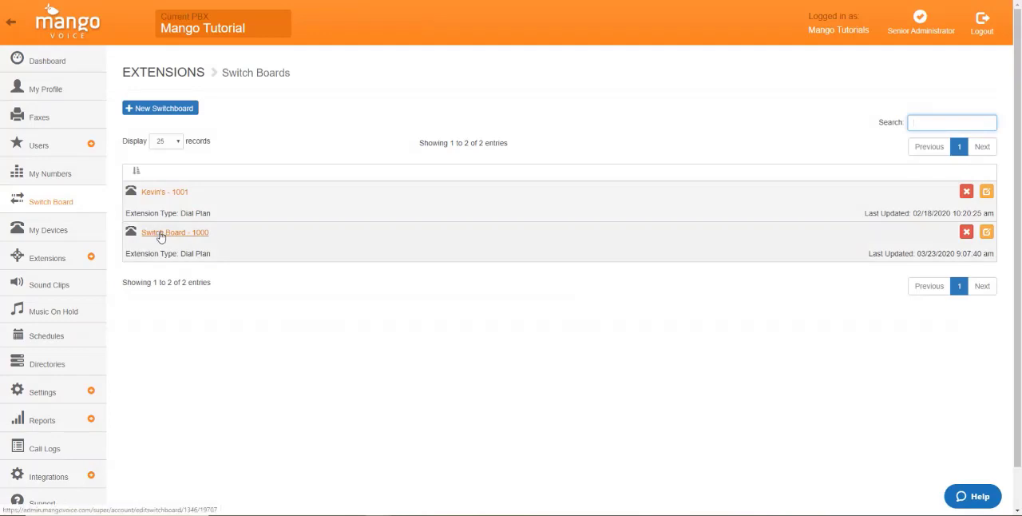
In switchboard 1000's call flow, set the external transfer timeout to 120.
click(175, 231)
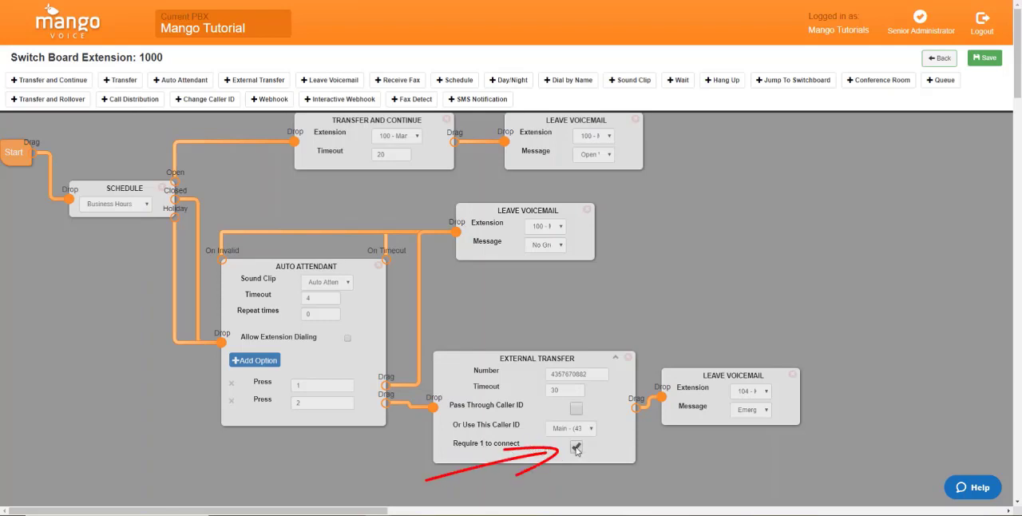
click(575, 447)
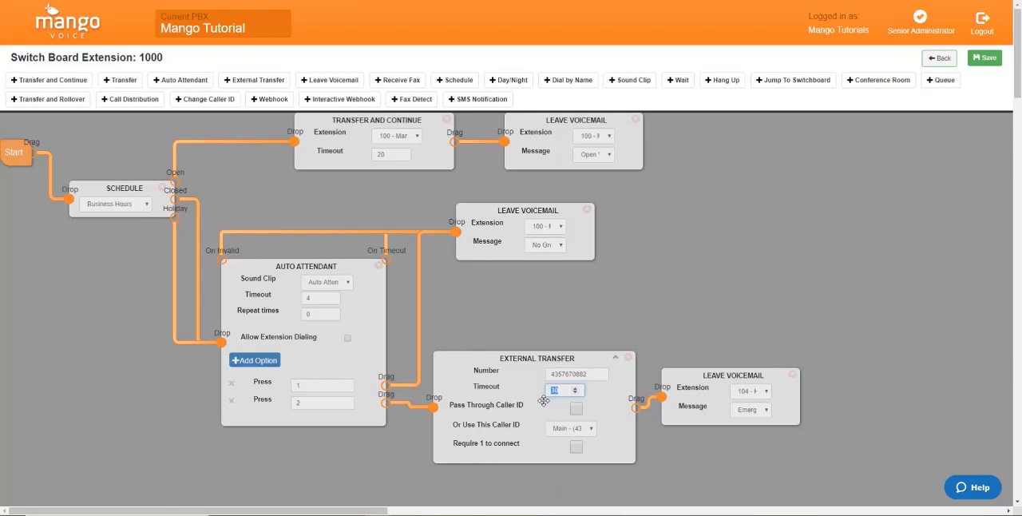
text(120)
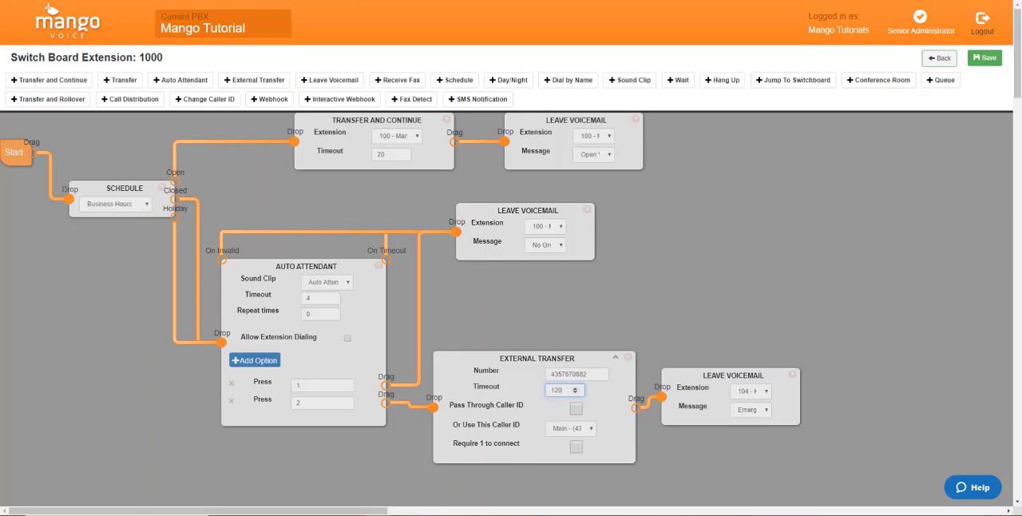
Save switchboard 1000 so the 120 external transfer timeout is stored.
click(987, 57)
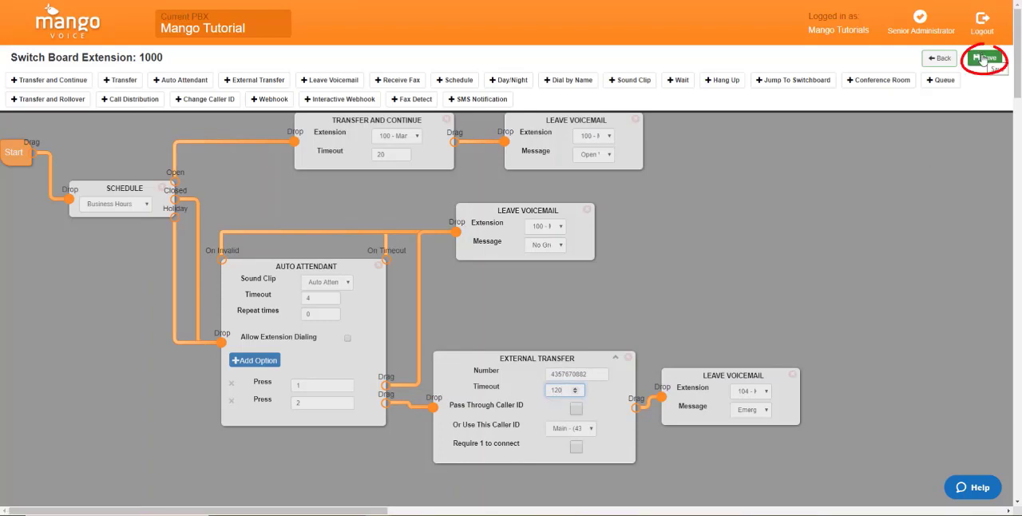
click(984, 57)
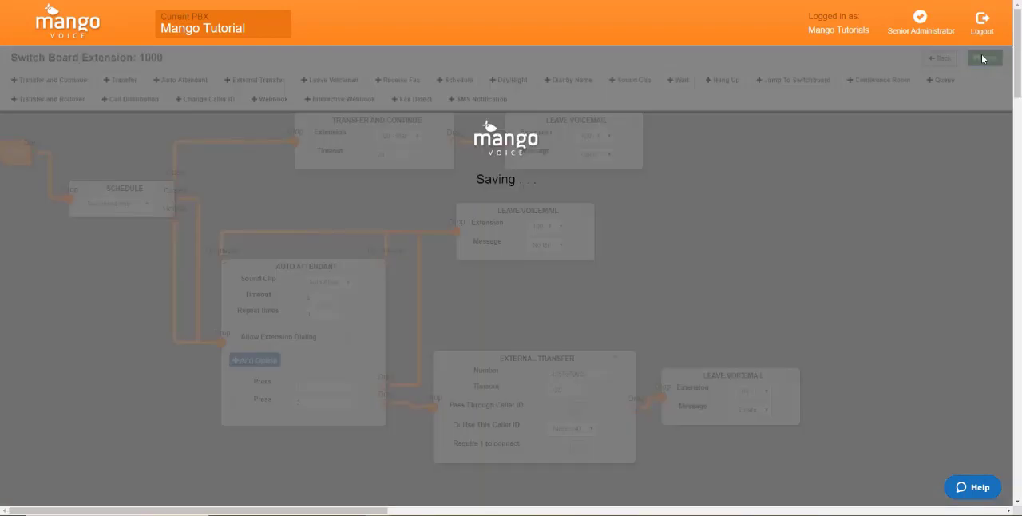
click(984, 58)
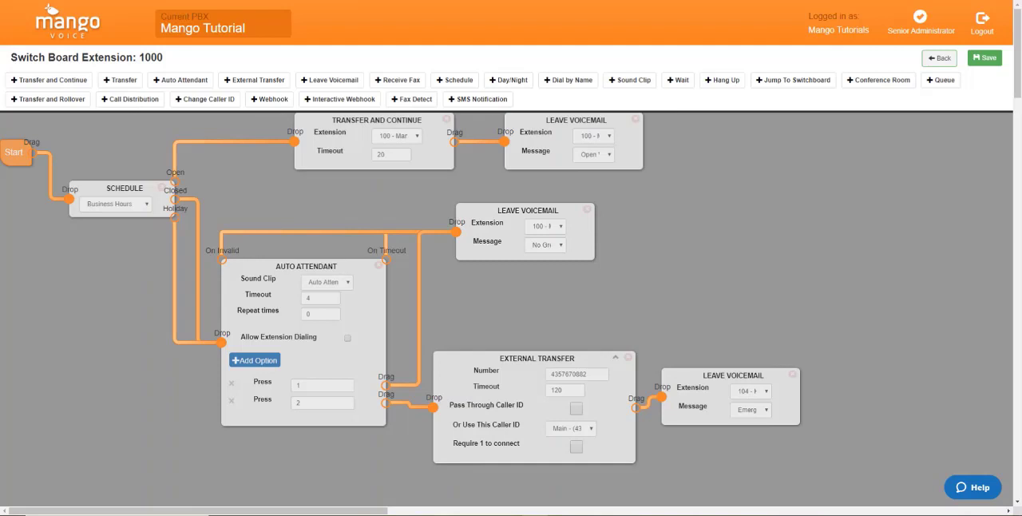
Enable 'Require 1 to connect' on the external transfer and edit its timeout toward 30.
click(317, 313)
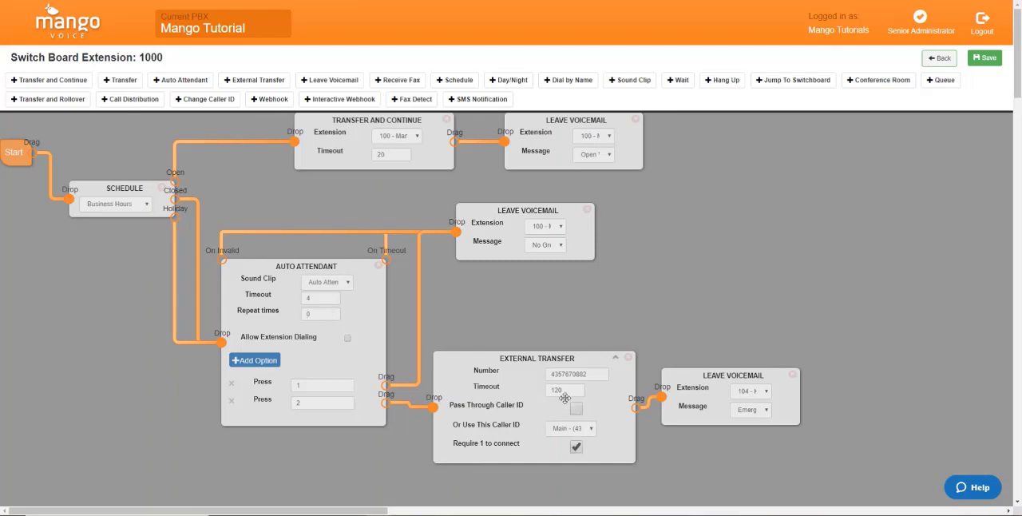
click(575, 390)
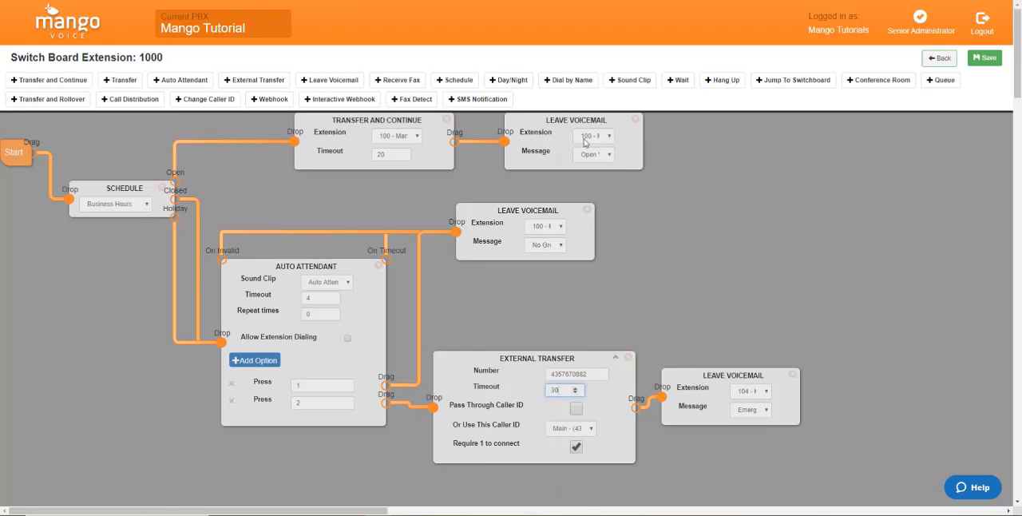
mouse_move(543, 143)
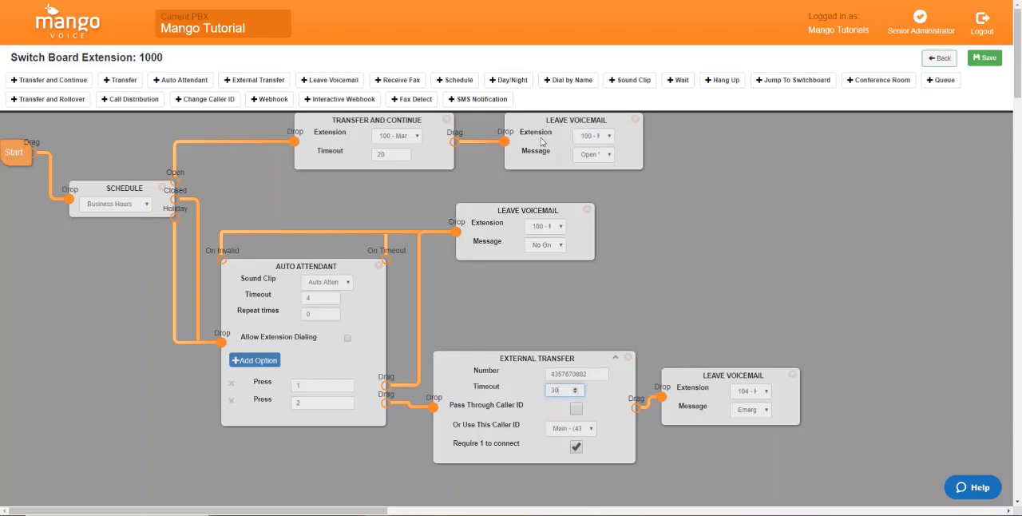
mouse_move(610, 140)
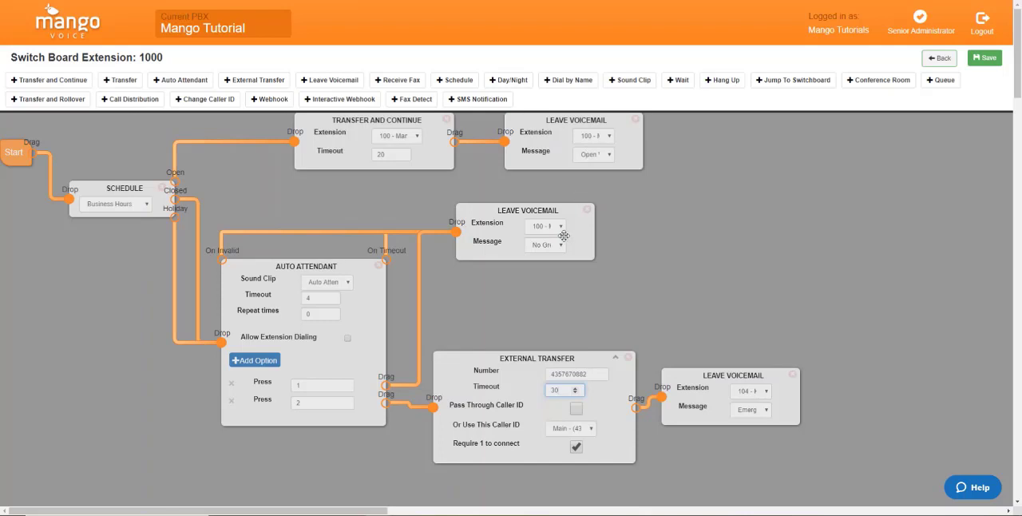
mouse_move(549, 230)
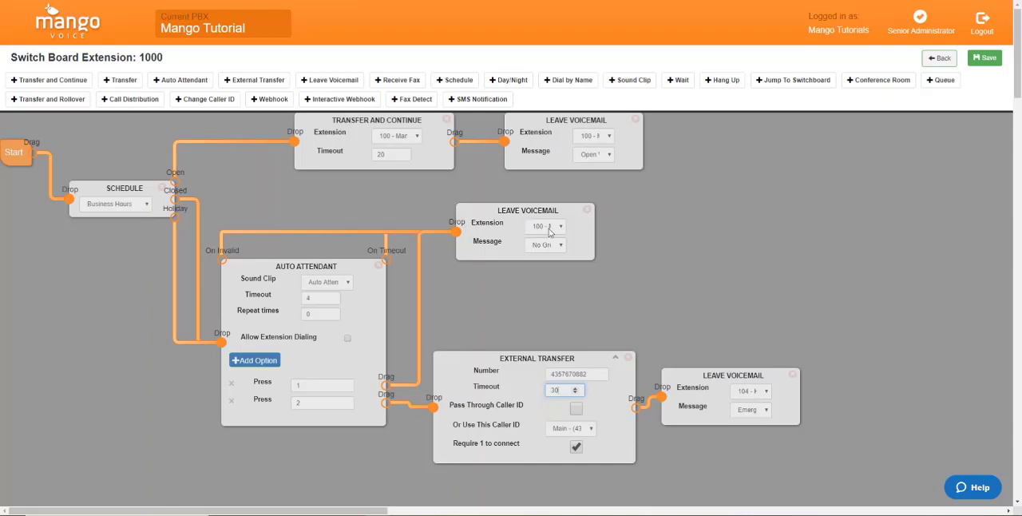
mouse_move(722, 367)
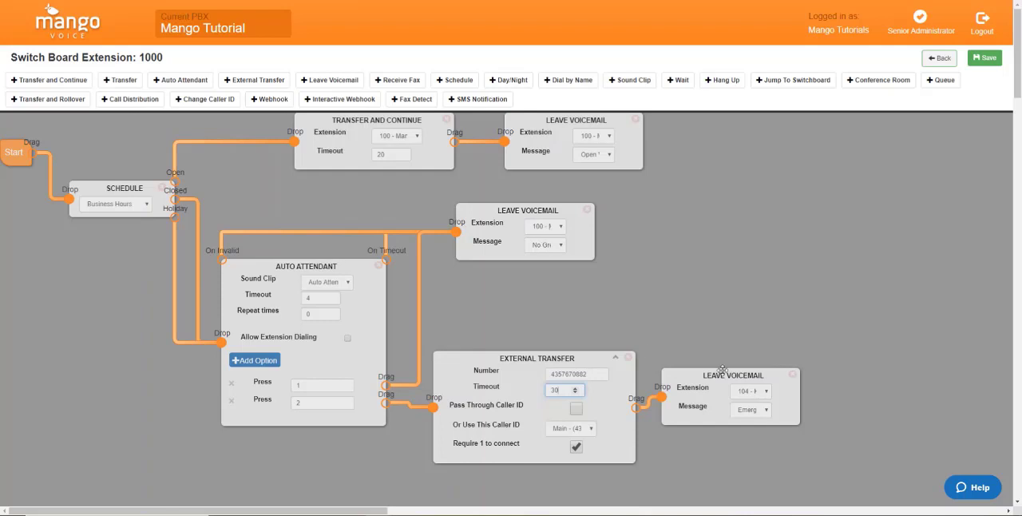
mouse_move(735, 379)
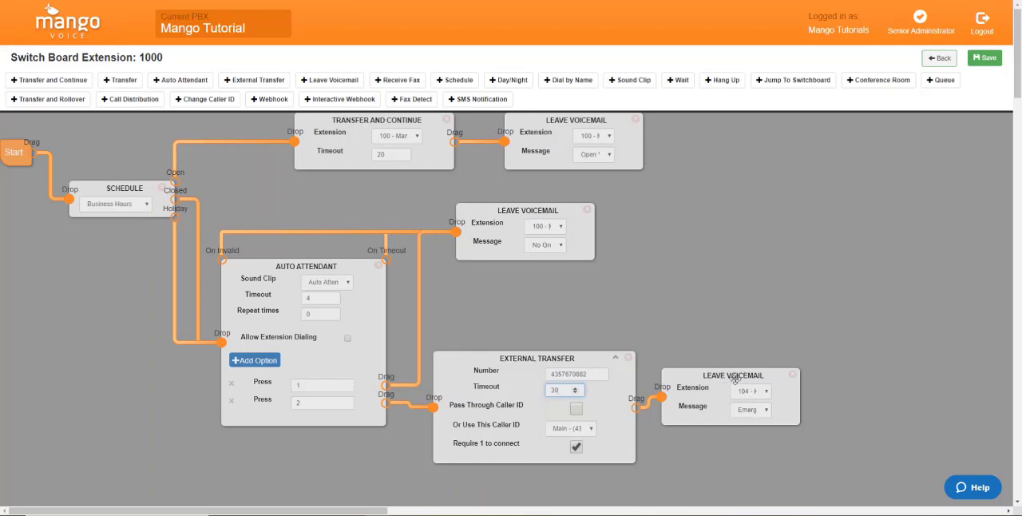
mouse_move(712, 393)
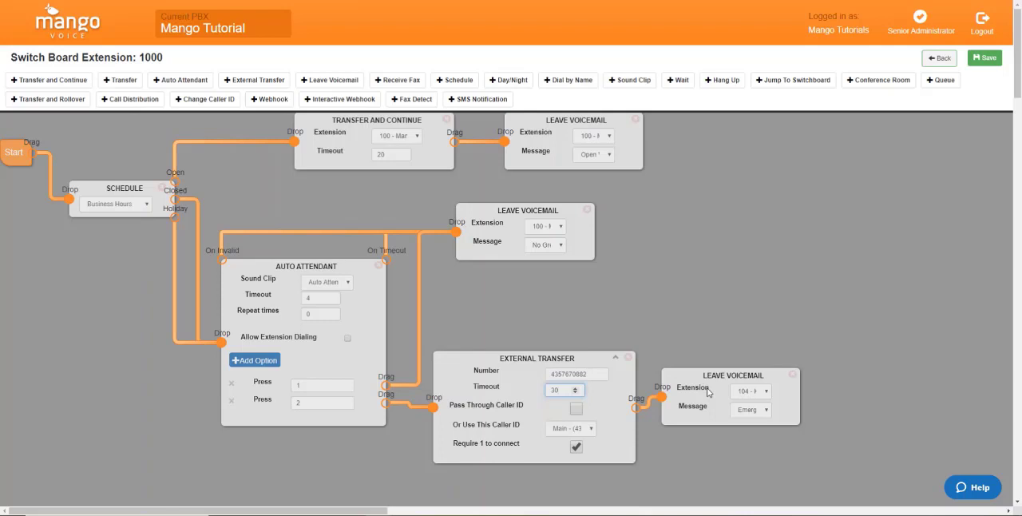
mouse_move(660, 321)
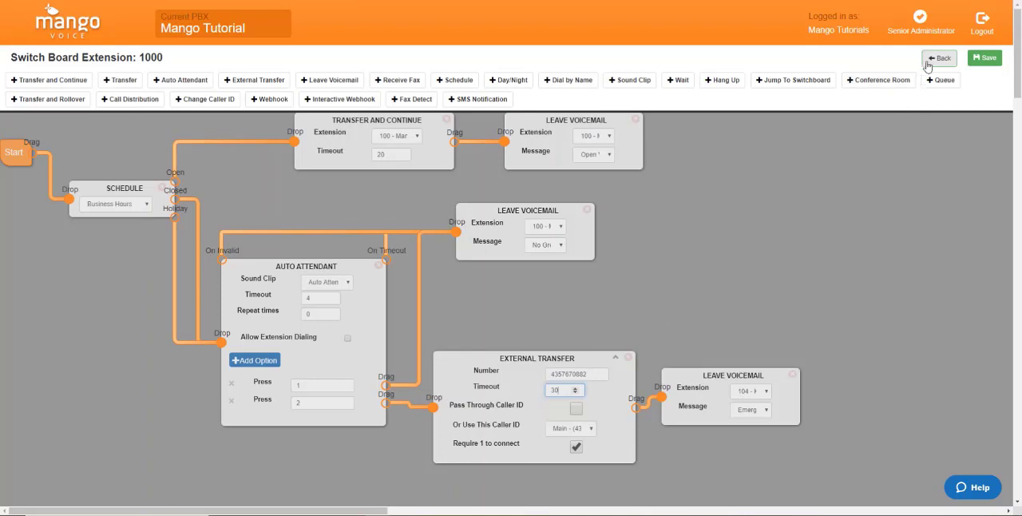
Leave the switchboard editor and show the Lines list under Extensions.
click(940, 58)
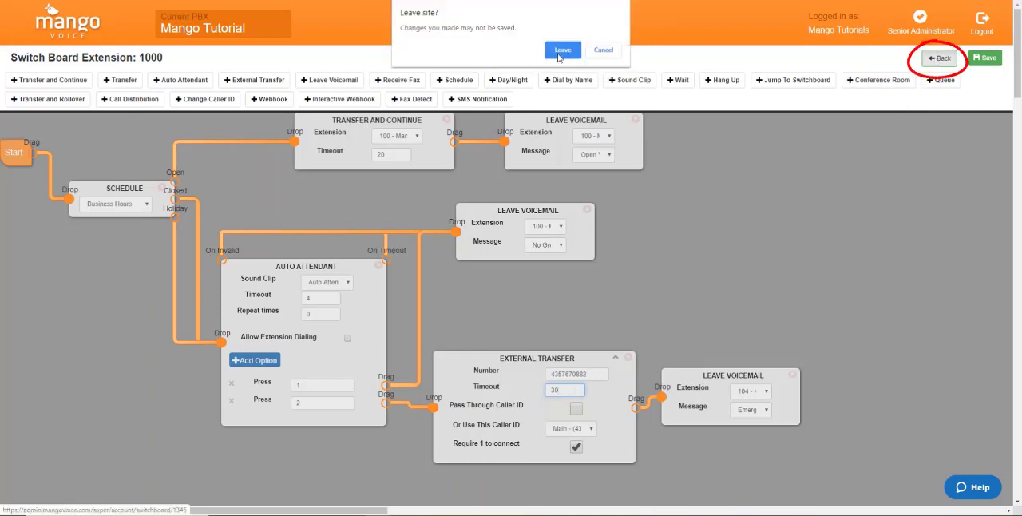
click(562, 50)
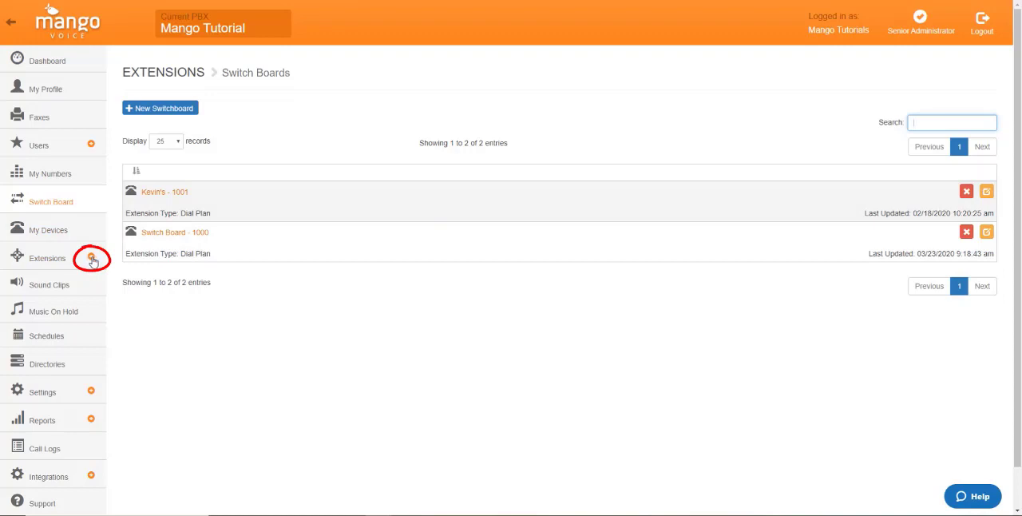
click(89, 259)
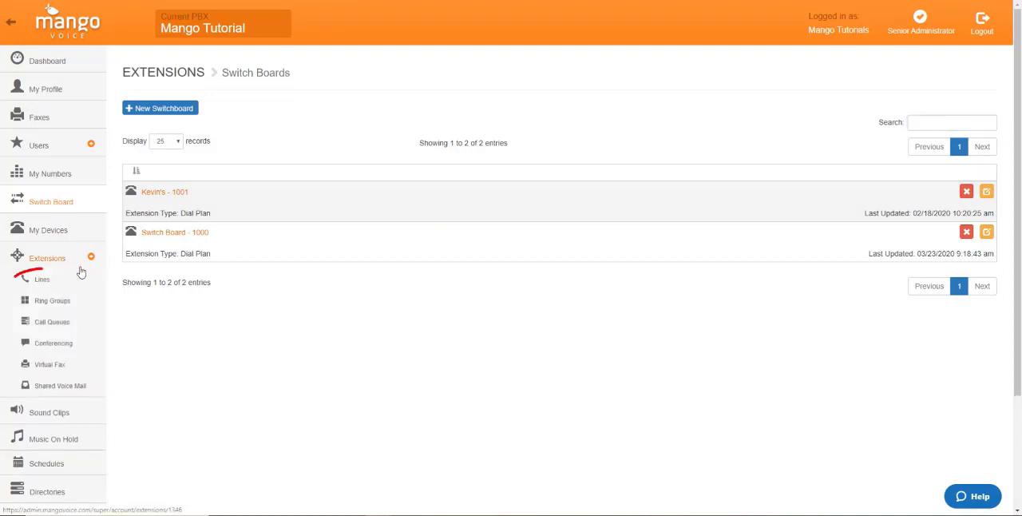
click(42, 278)
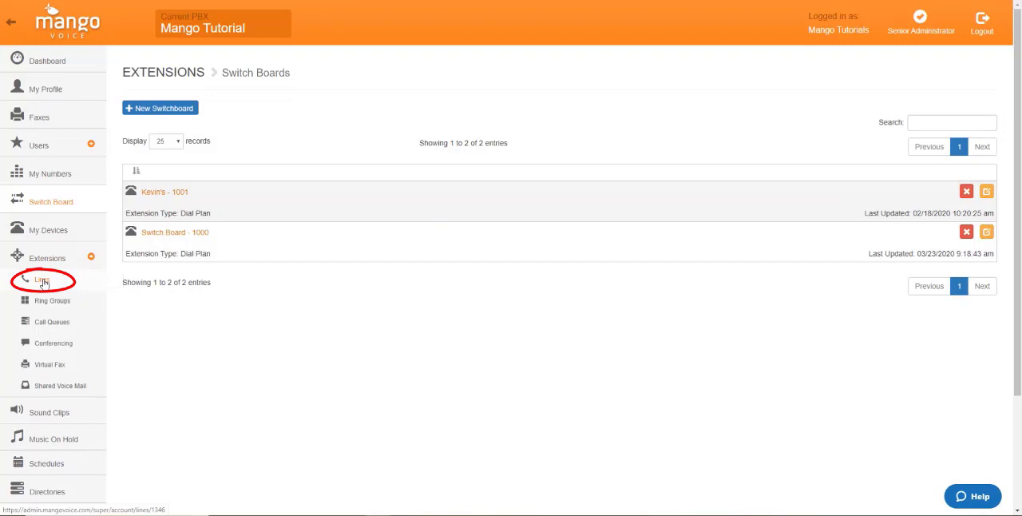
click(41, 278)
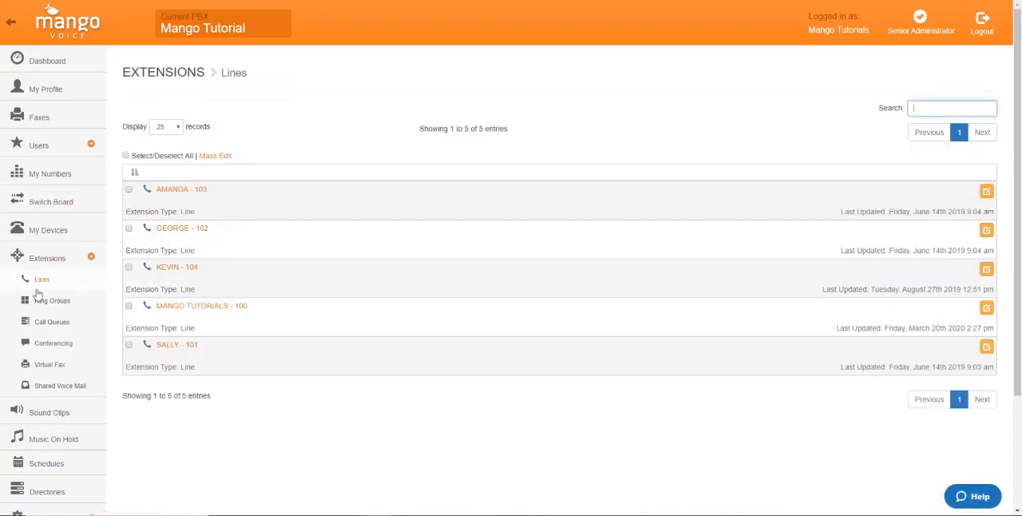
mouse_move(201, 275)
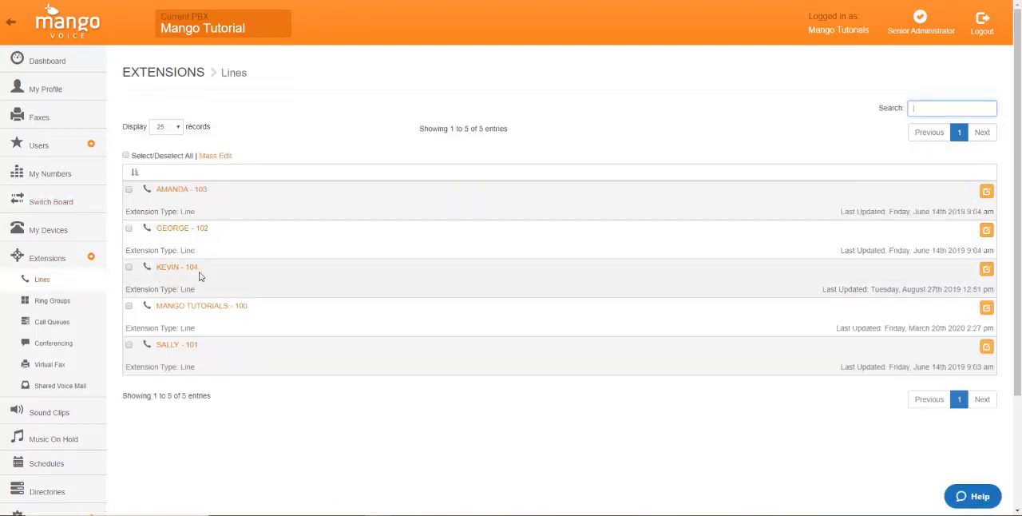
mouse_move(176, 267)
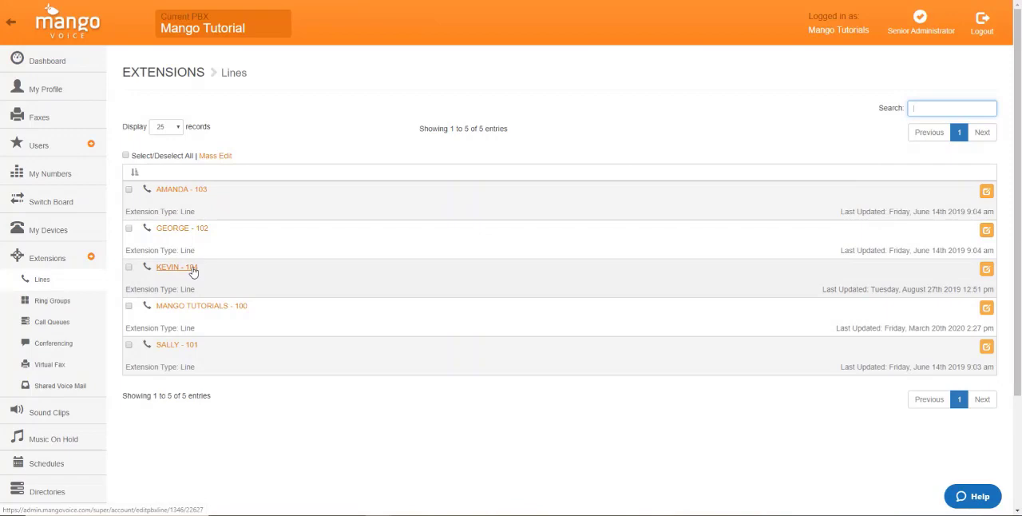
Bring up the Edit PBX Extension page for KEVIN - 104.
click(169, 267)
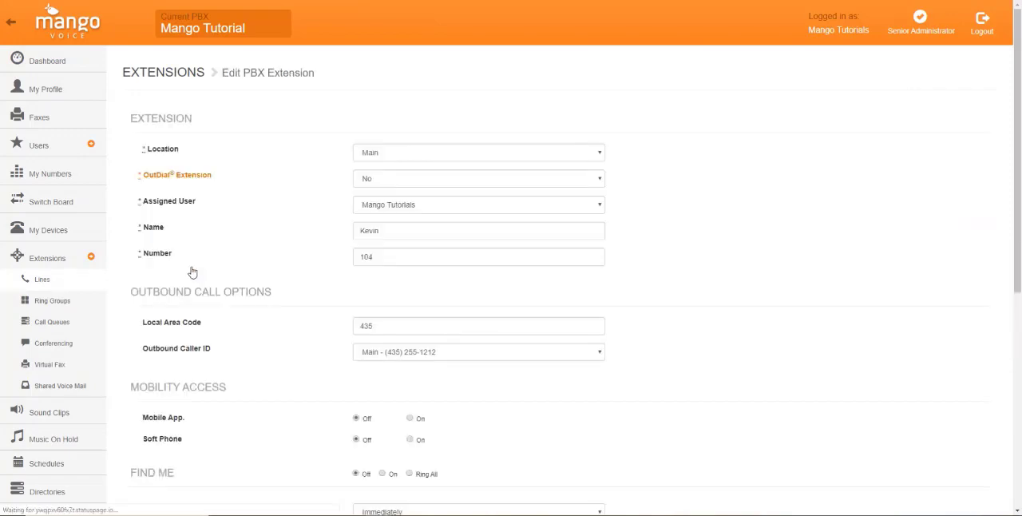
In Voicemail Options, set Send Email Notifications to Yes with message attachment on.
scroll(down, 3)
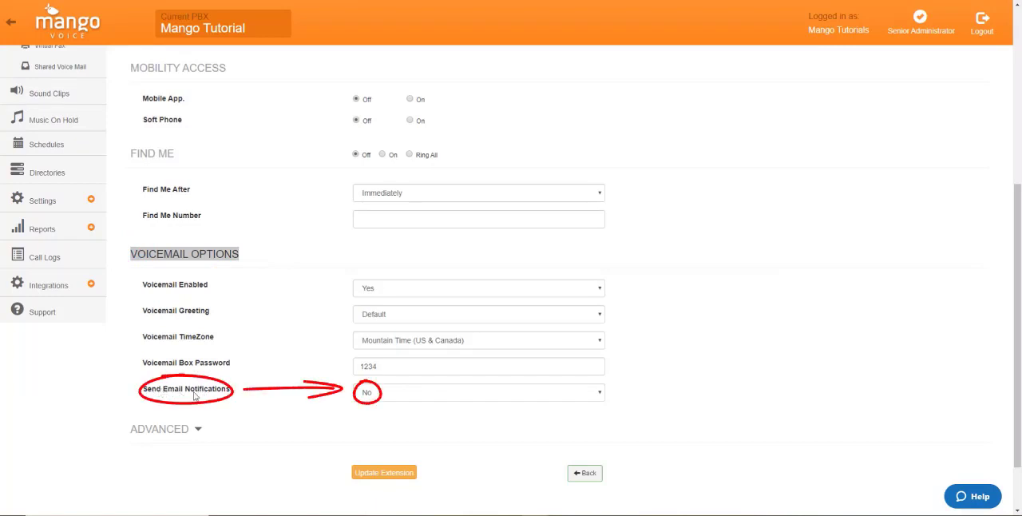
mouse_move(307, 460)
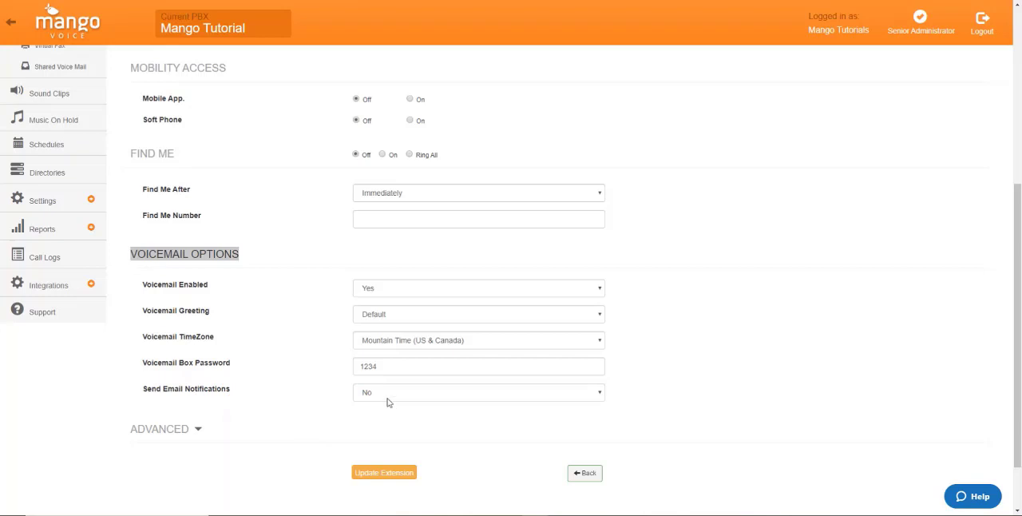
click(477, 393)
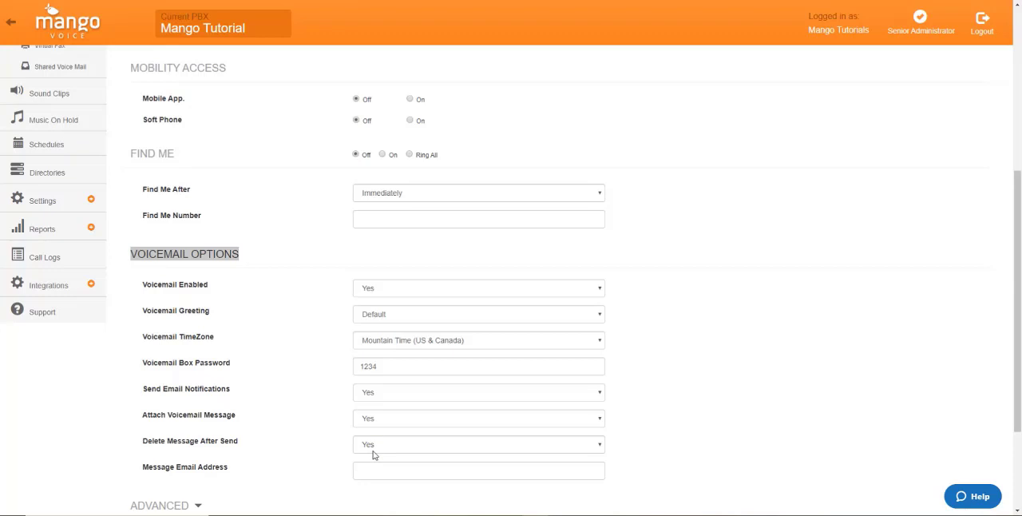
click(478, 444)
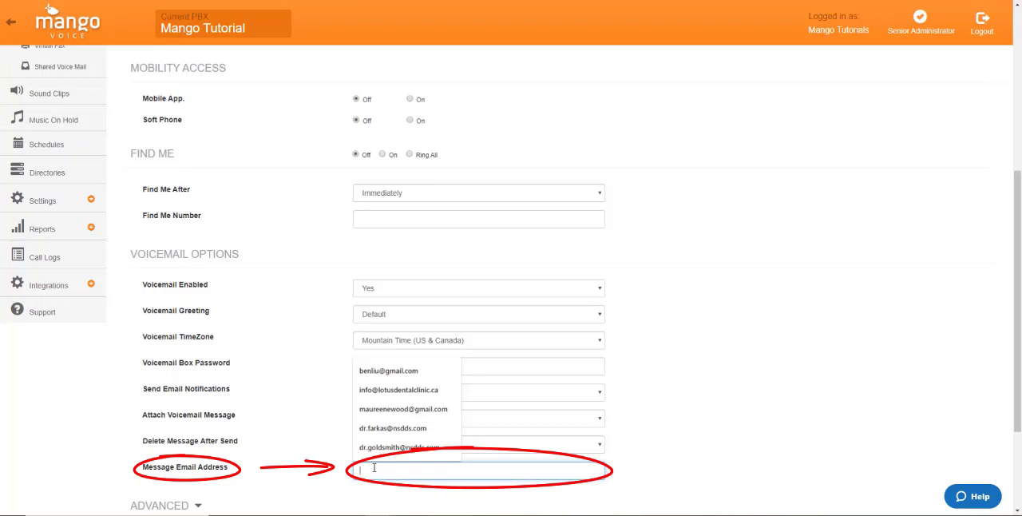
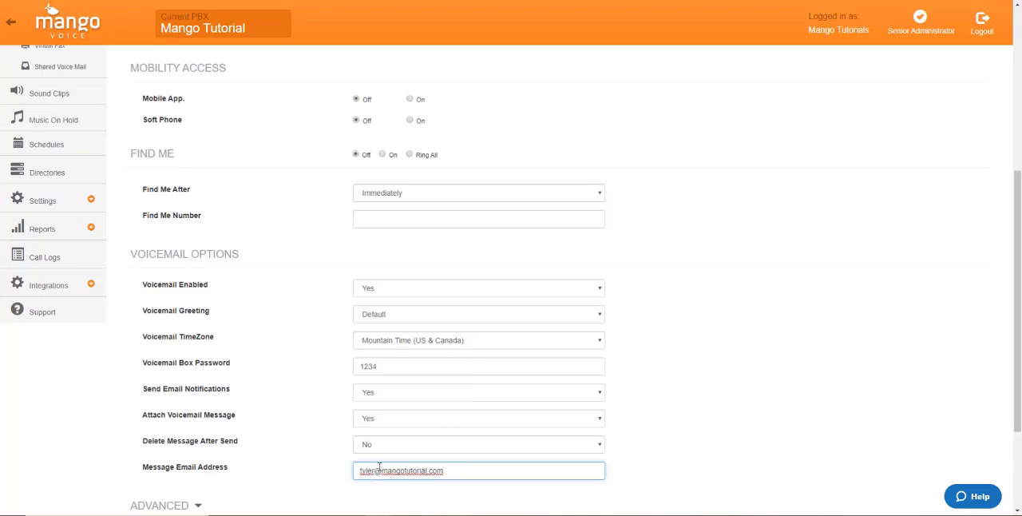
scroll(down, 3)
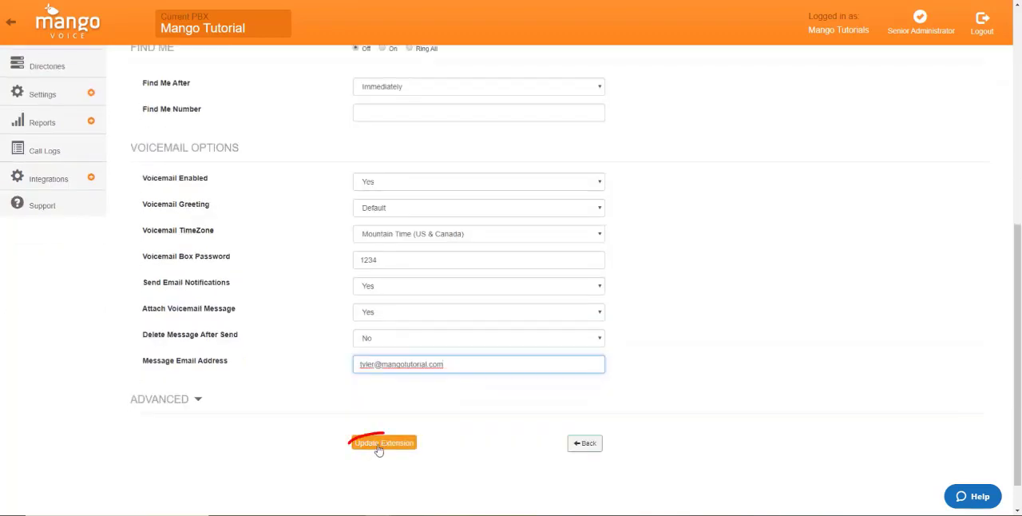
click(384, 444)
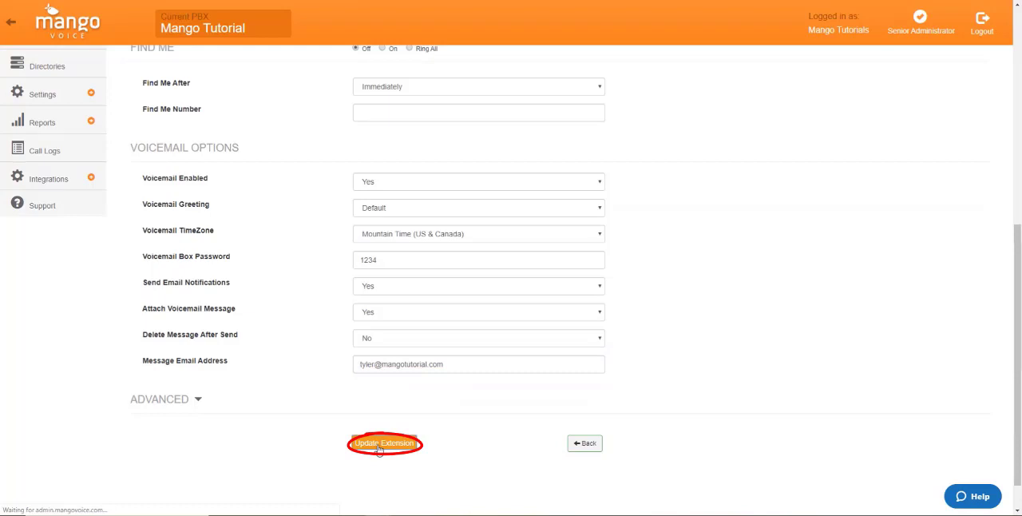
click(383, 443)
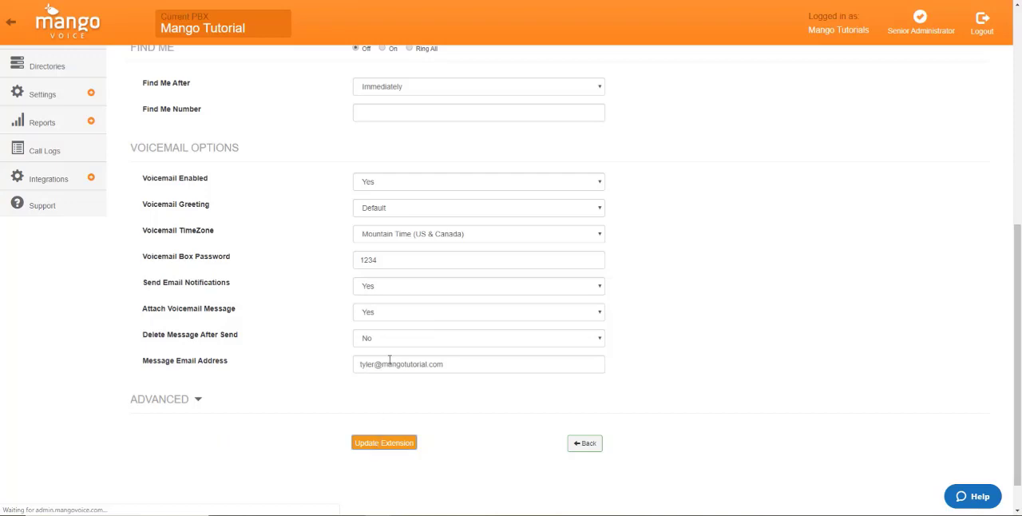
After the success banner, reopen KEVIN - 104 to verify the saved voicemail email settings.
click(385, 443)
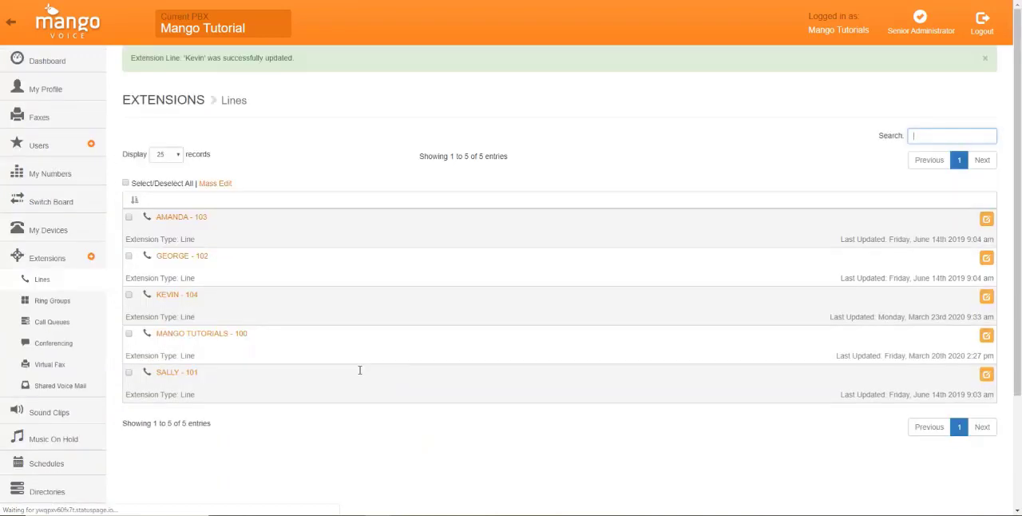
mouse_move(175, 295)
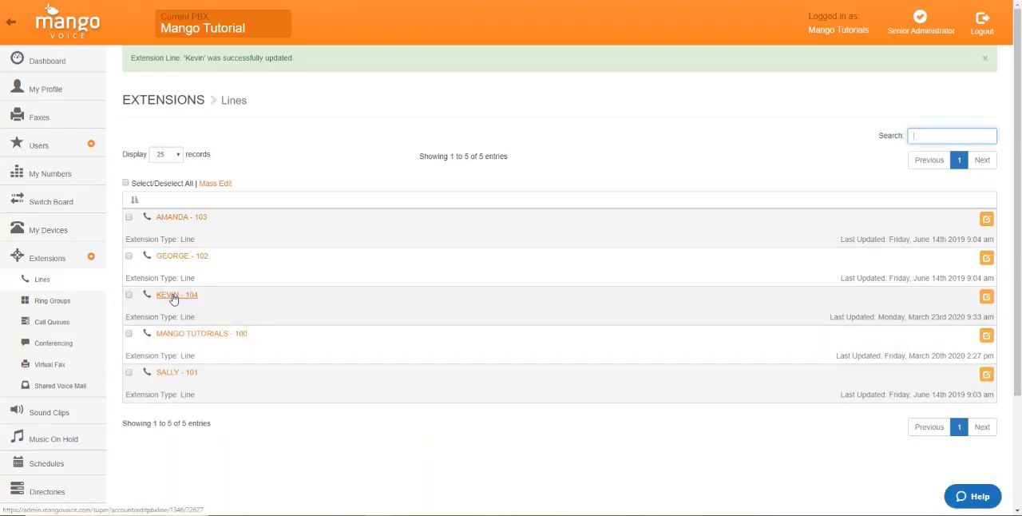
click(176, 295)
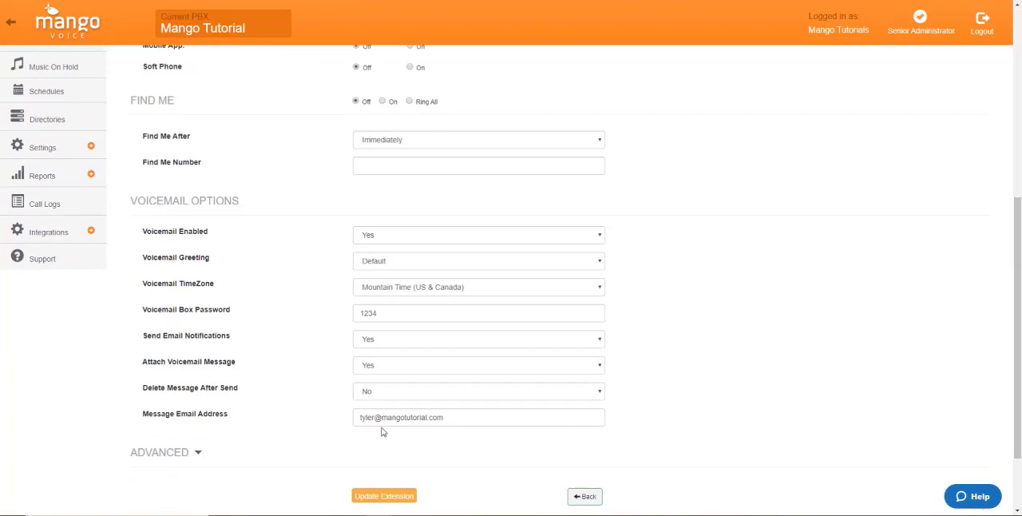
mouse_move(372, 412)
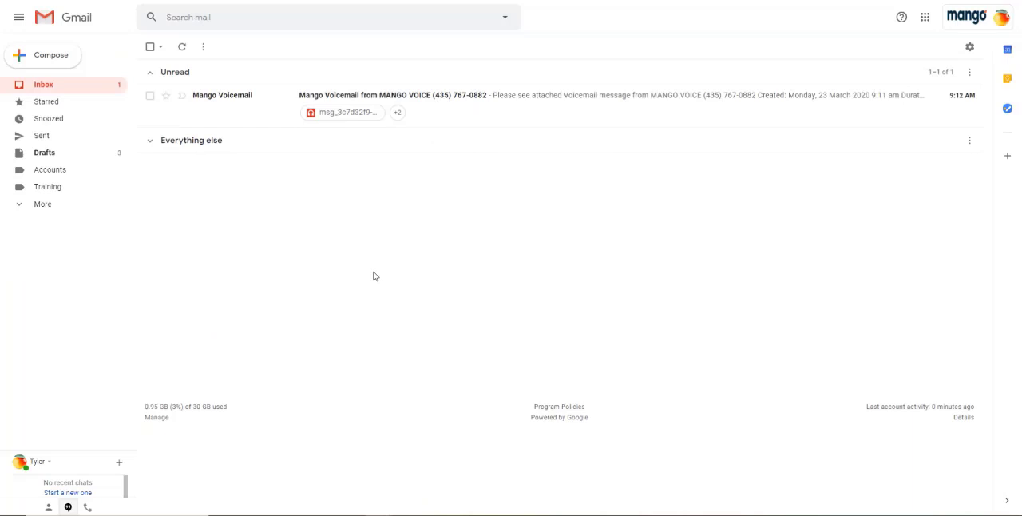
mouse_move(281, 115)
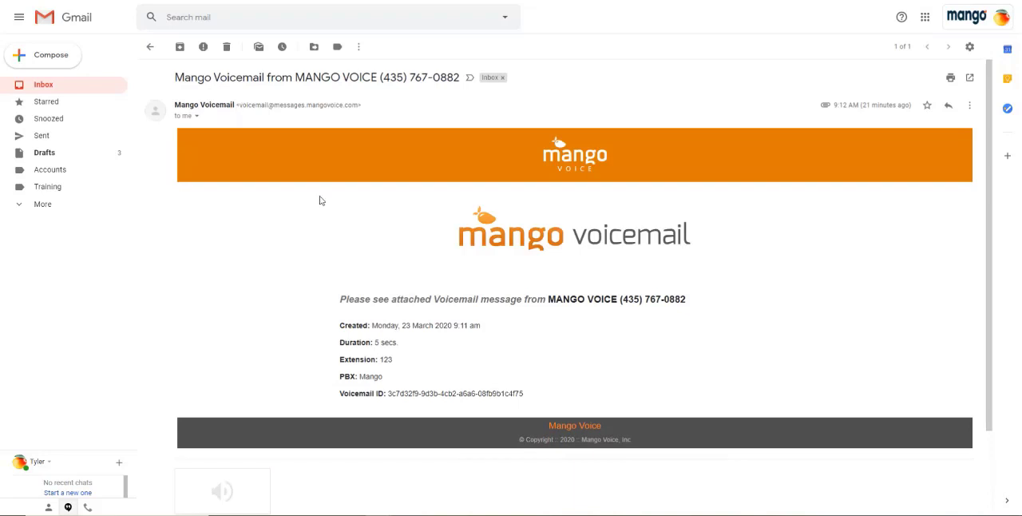
In the opened Mango Voicemail email, play the attached .wav voicemail recording.
scroll(down, 3)
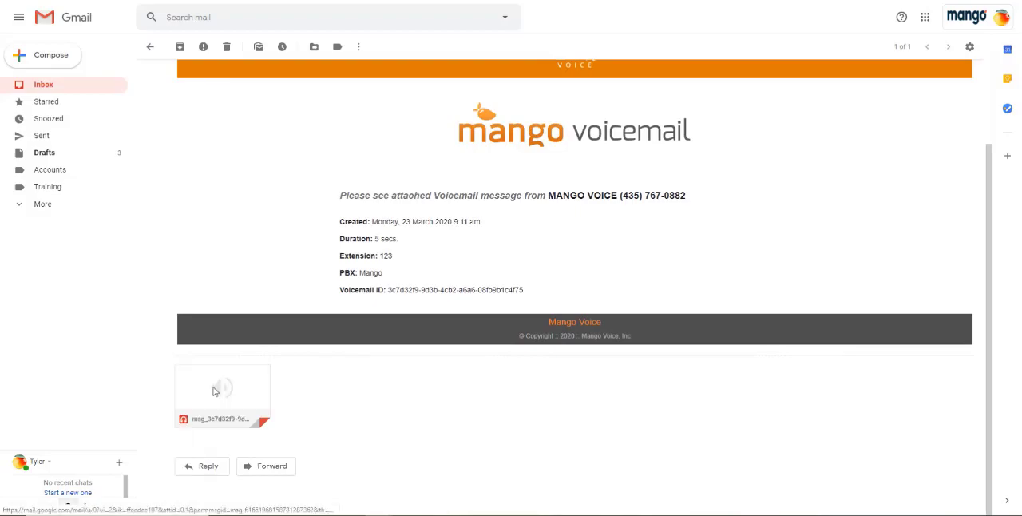
click(222, 391)
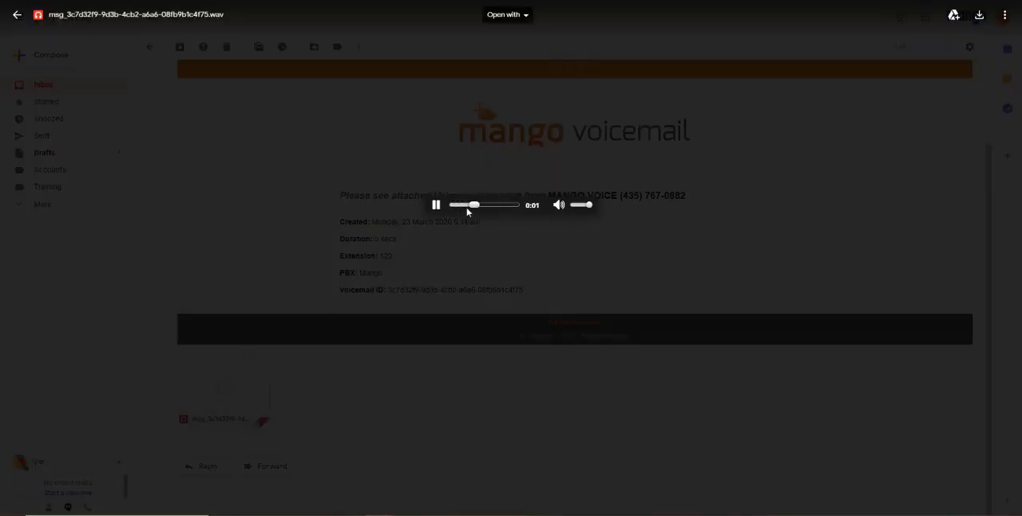